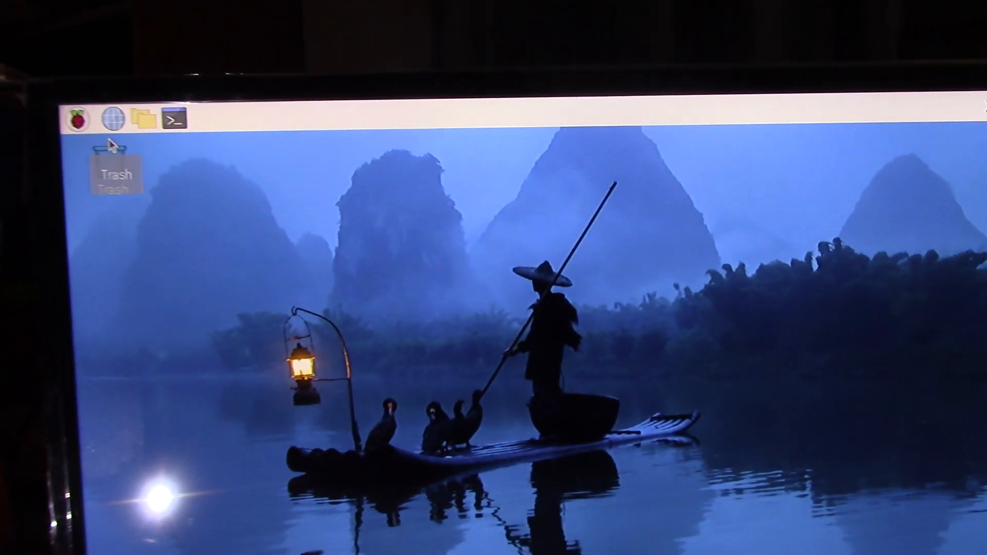
- Open the Raspberry Pi applications menu showing Programming, Sound & Video and Preferences
left_click(78, 120)
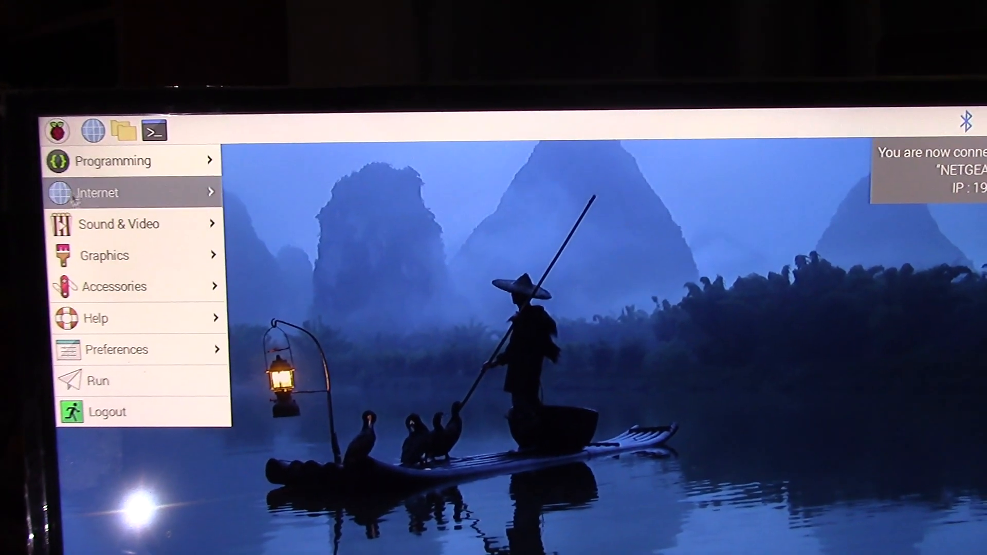